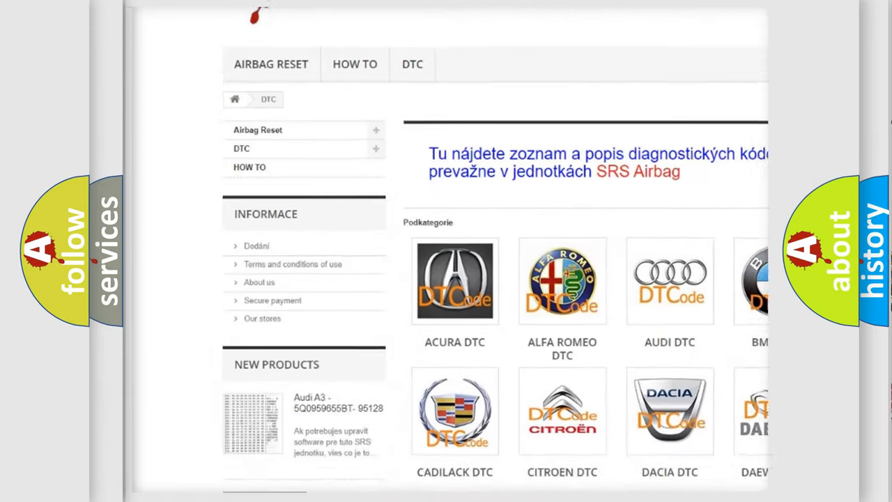
scroll(down, 3)
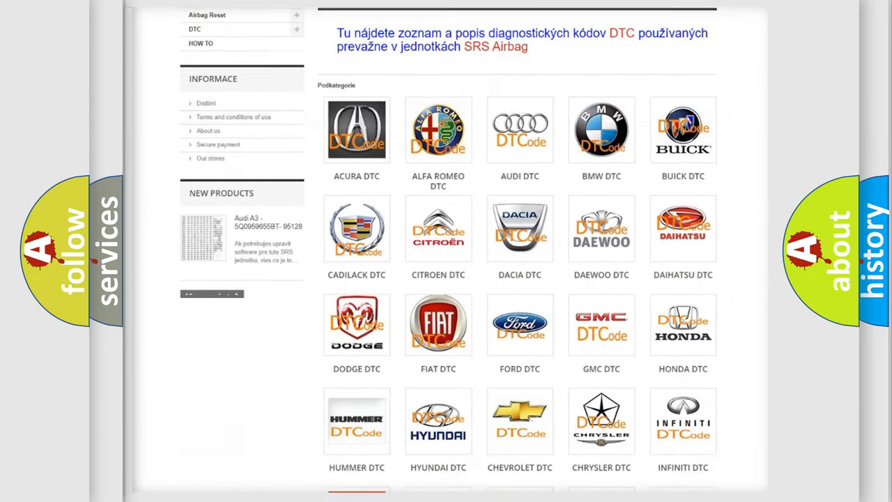
scroll(down, 3)
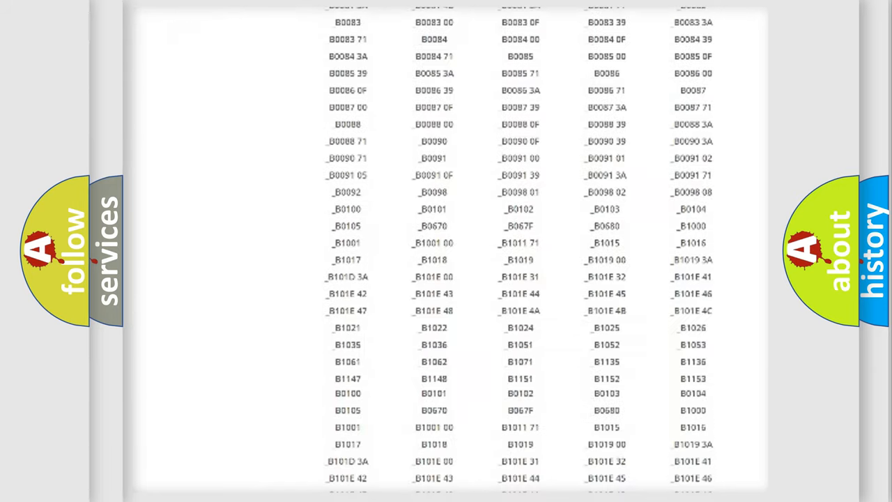
scroll(up, 3)
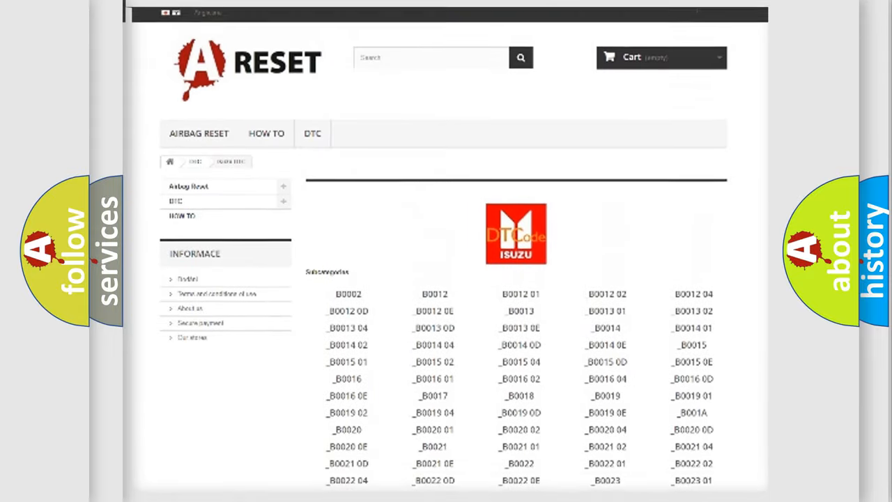